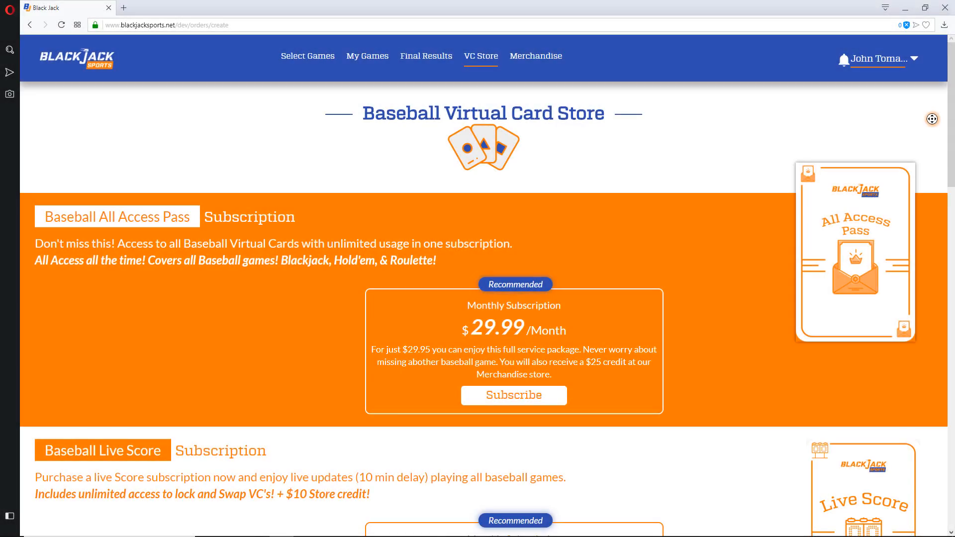
Scroll the Baseball VC Store past the All Access Pass, Live Score subscription and Bundles to Single Virtual Card
{"action": "scroll", "scroll_direction": "down", "scroll_amount": 3}
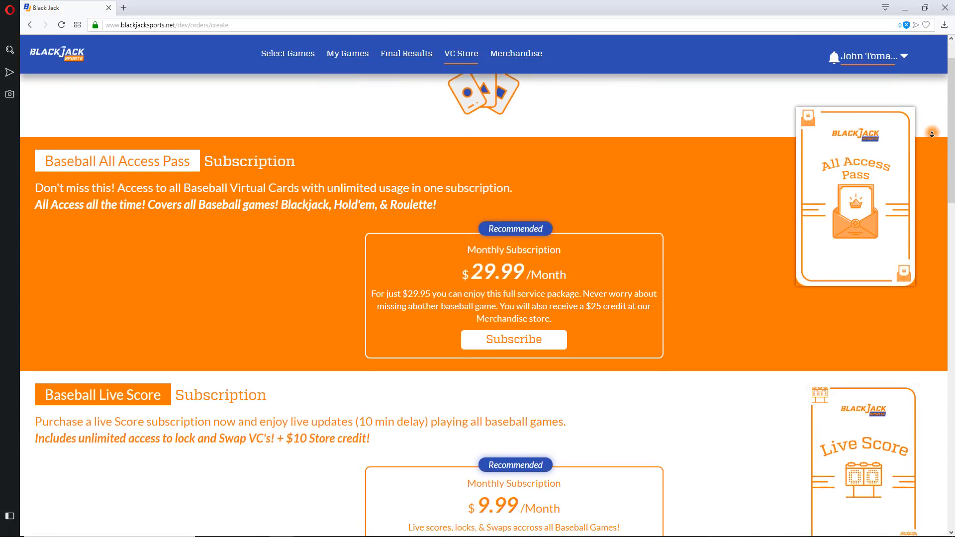
{"action": "scroll", "scroll_direction": "down", "scroll_amount": 3}
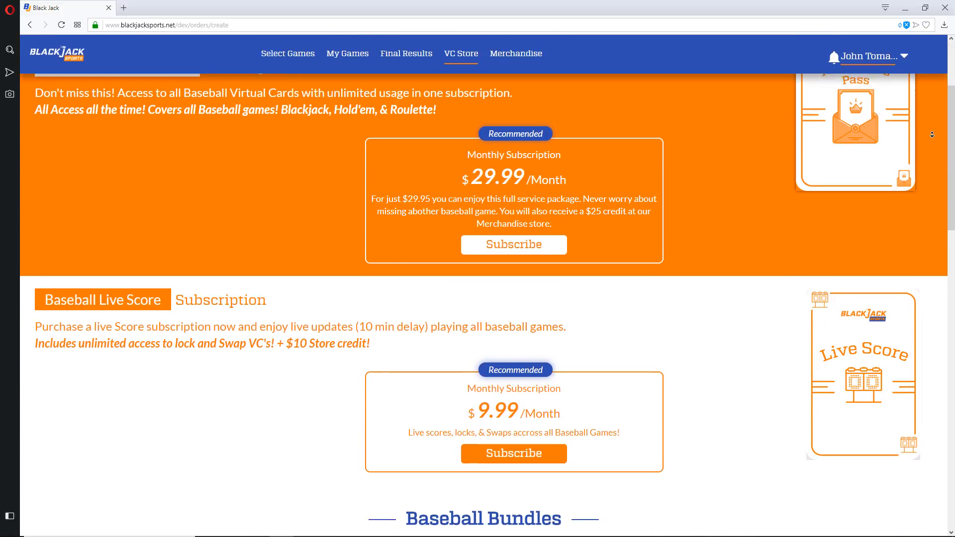
{"action": "scroll", "scroll_direction": "down", "scroll_amount": 3}
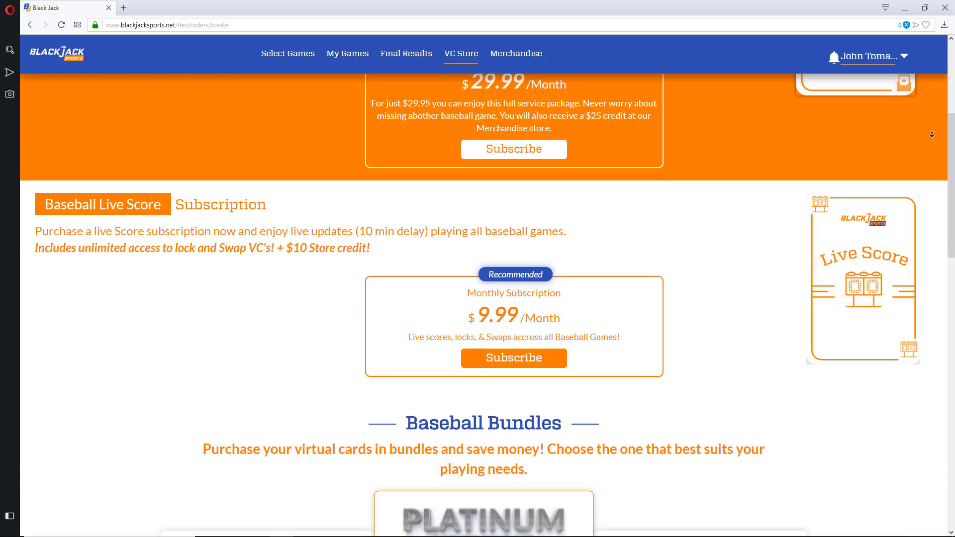
{"action": "scroll", "scroll_direction": "down", "scroll_amount": 3}
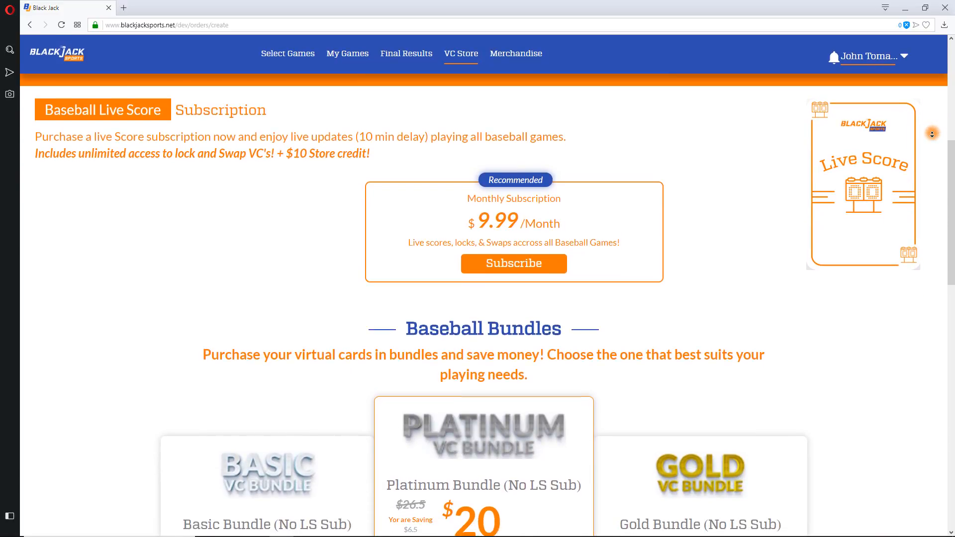
{"action": "scroll", "scroll_direction": "down", "scroll_amount": 3}
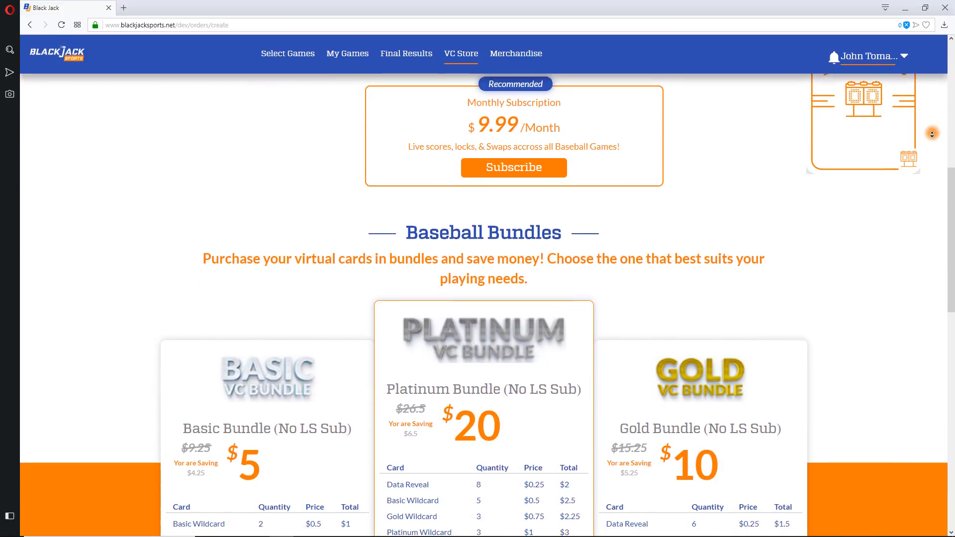
{"action": "scroll", "scroll_direction": "down", "scroll_amount": 3}
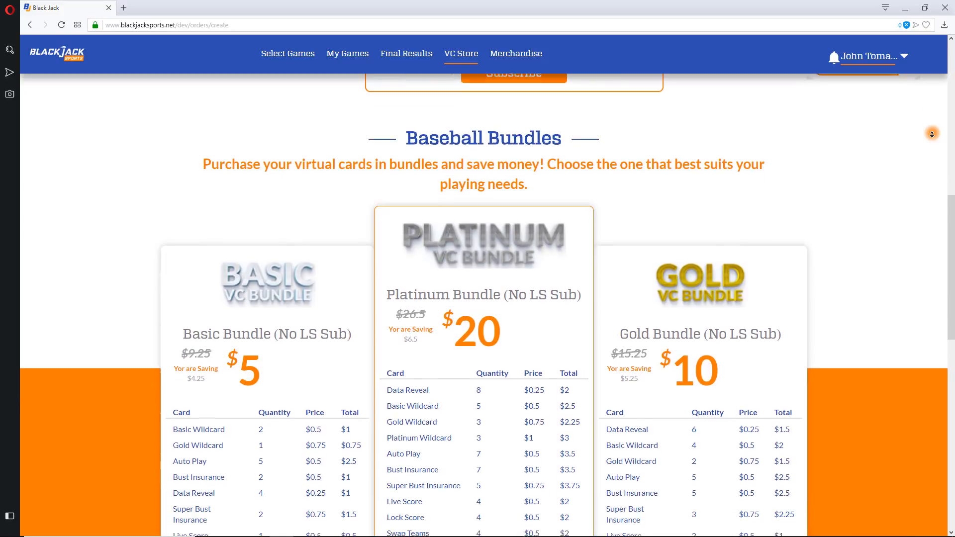
{"action": "scroll", "scroll_direction": "down", "scroll_amount": 3}
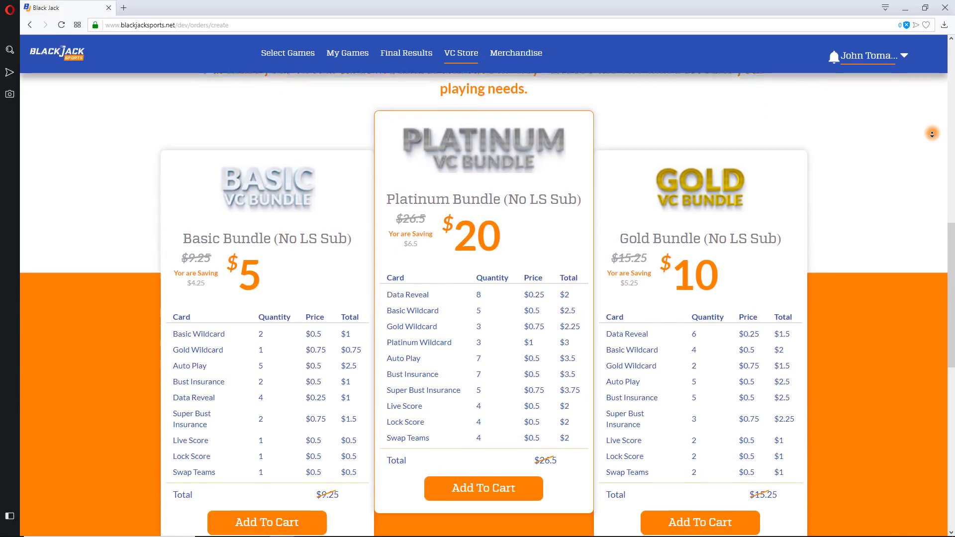
{"action": "scroll", "scroll_direction": "down", "scroll_amount": 3}
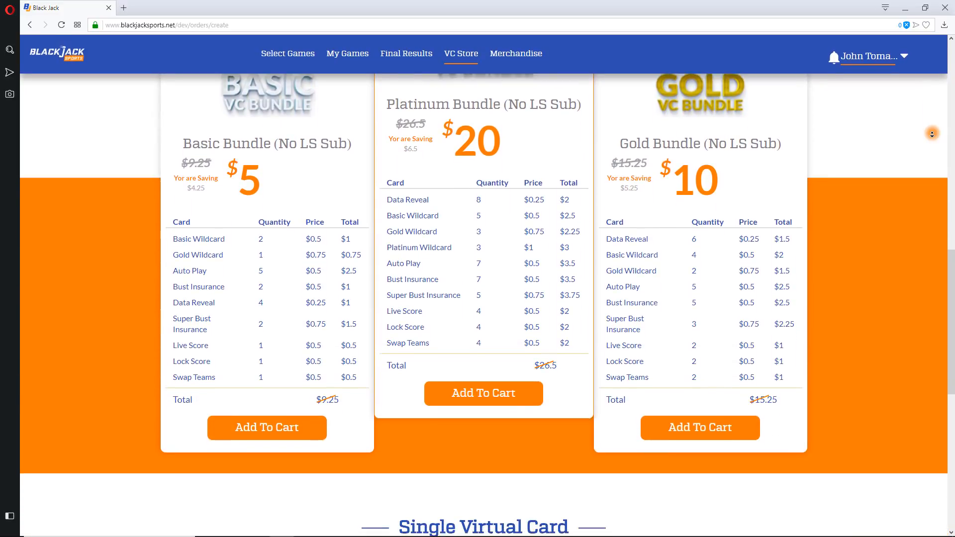
{"action": "scroll", "scroll_direction": "down", "scroll_amount": 3}
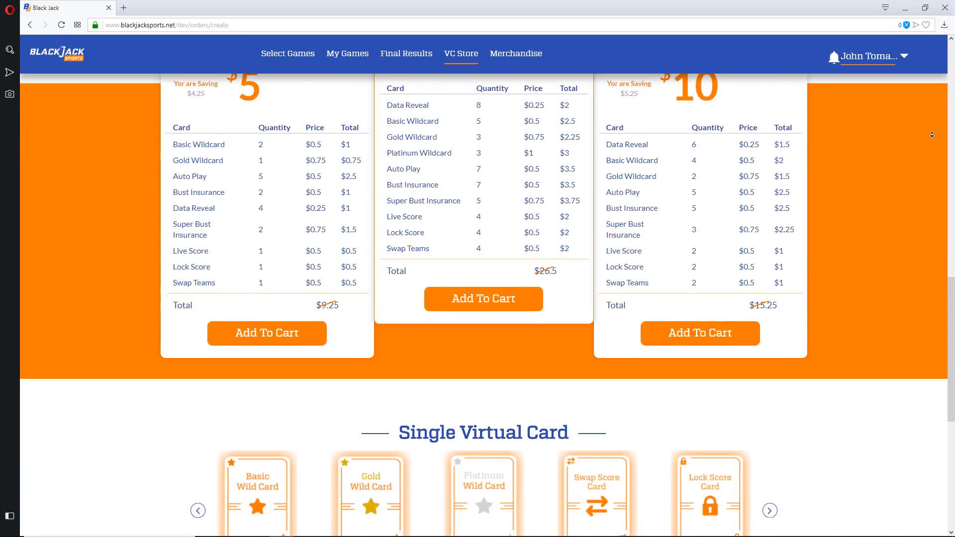
{"action": "scroll", "scroll_direction": "down", "scroll_amount": 3}
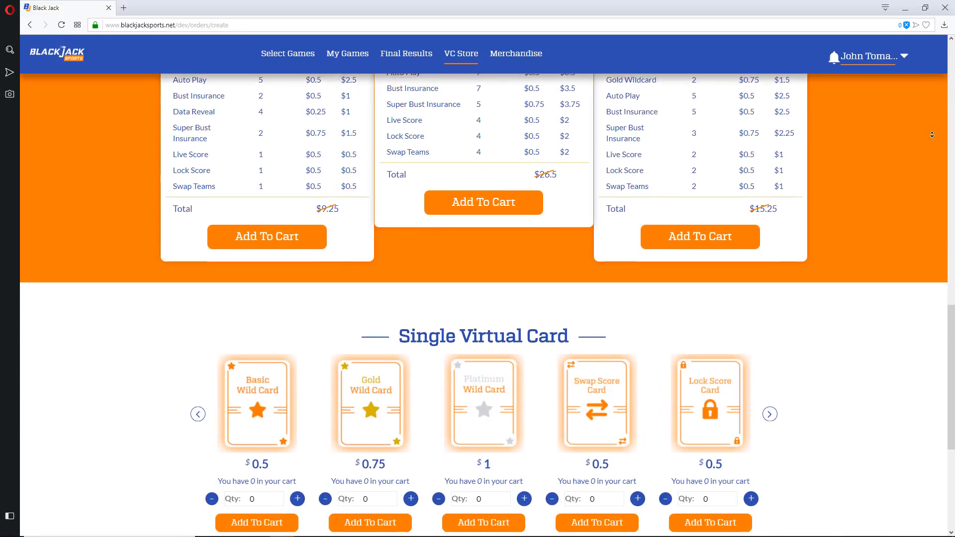
{"action": "scroll", "scroll_direction": "down", "scroll_amount": 3}
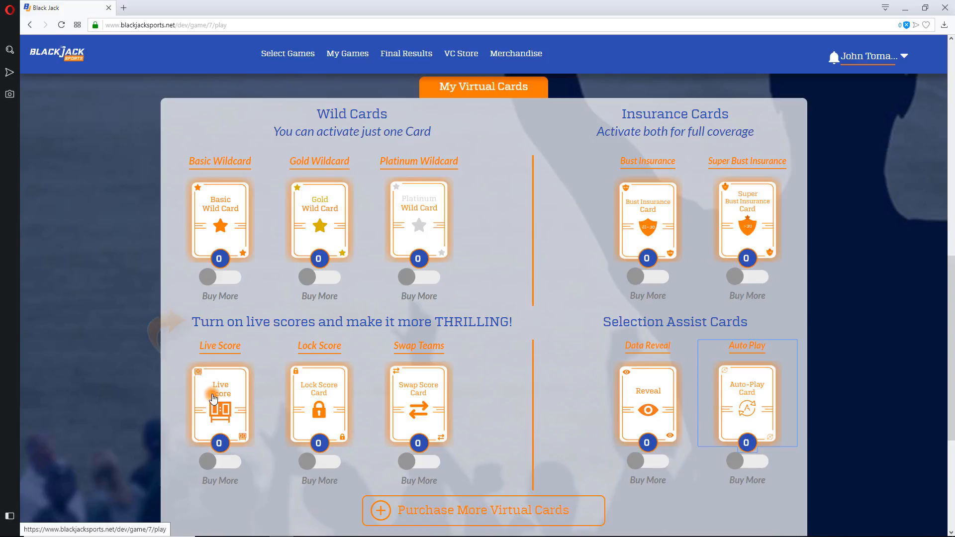
Show the Live Score card's explanation from the My Virtual Cards panel
{"action": "left_click", "coordinate": [219, 402]}
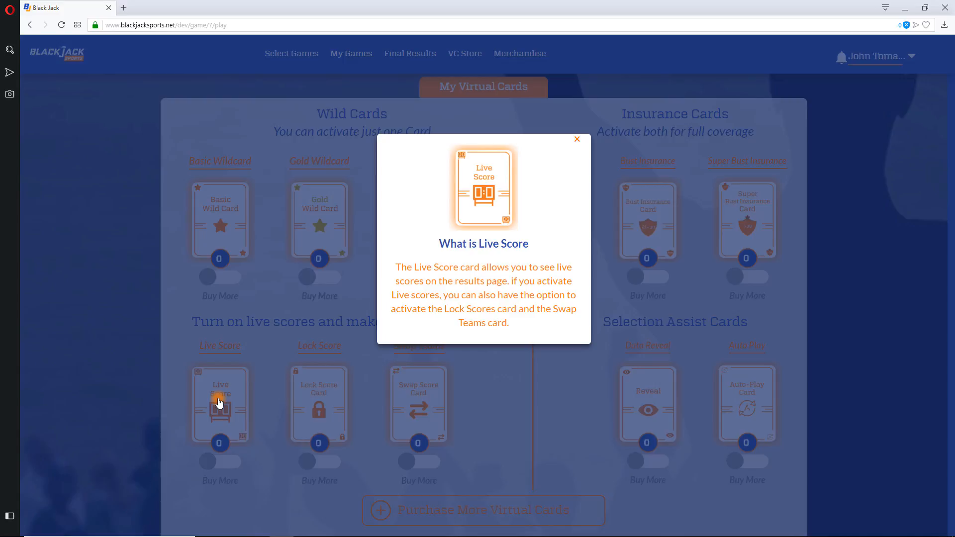
Close the Live Score explanation and show the Lock Score card's explanation
{"action": "left_click", "coordinate": [576, 140]}
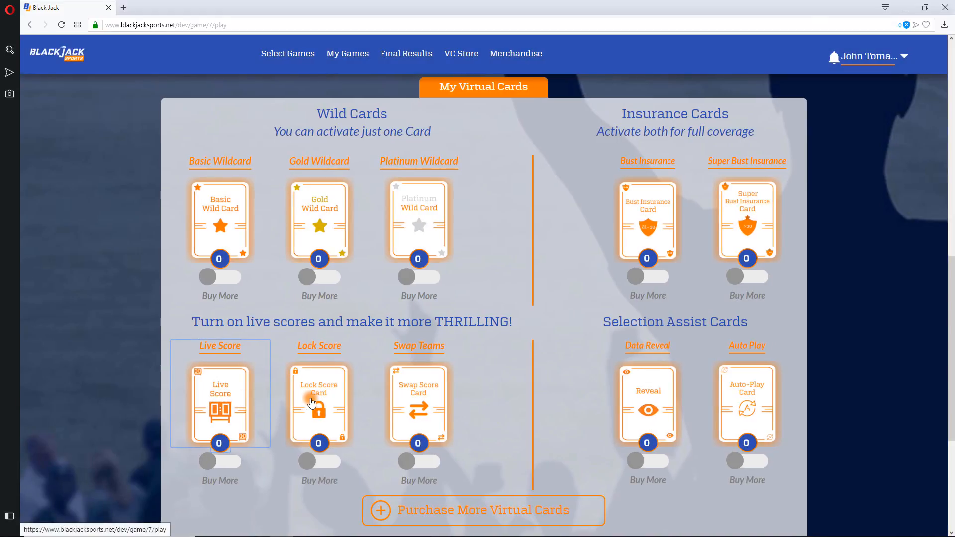
{"action": "left_click", "coordinate": [319, 402]}
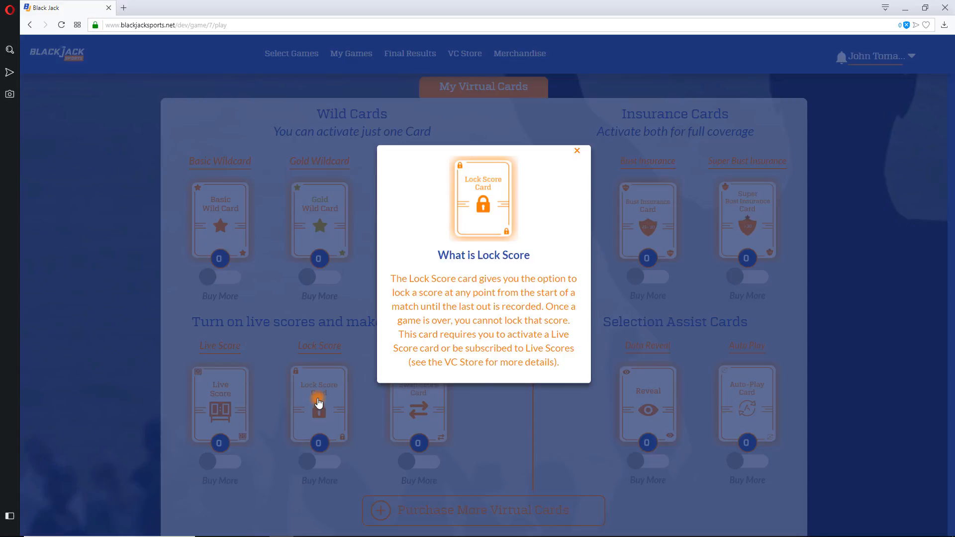
Close the Lock Score explanation, view the Swap Teams explanation and close it
{"action": "left_click", "coordinate": [576, 150]}
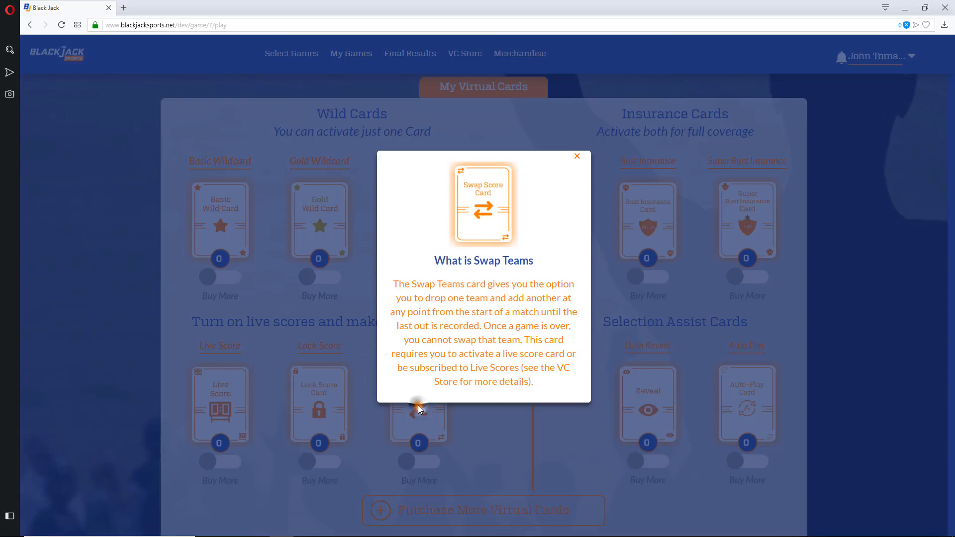
{"action": "left_click", "coordinate": [575, 156]}
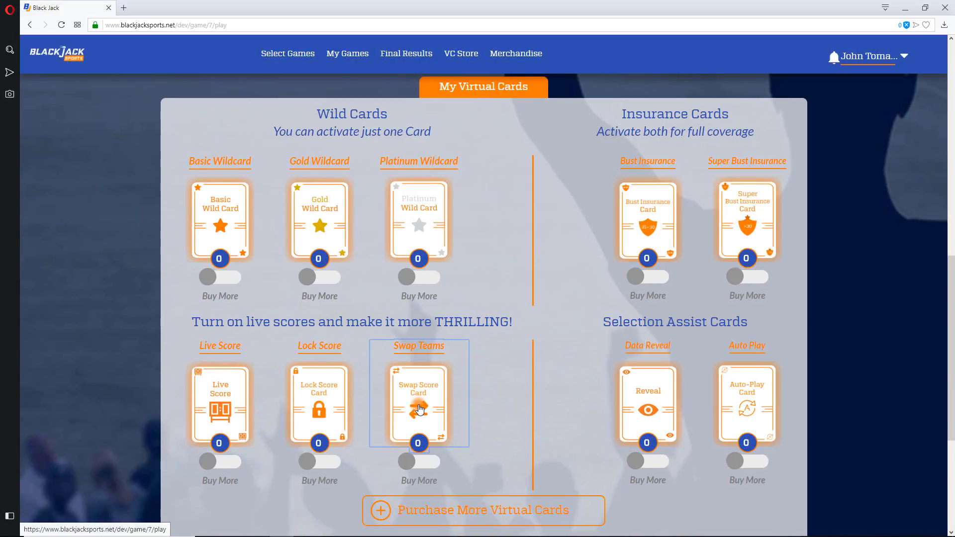